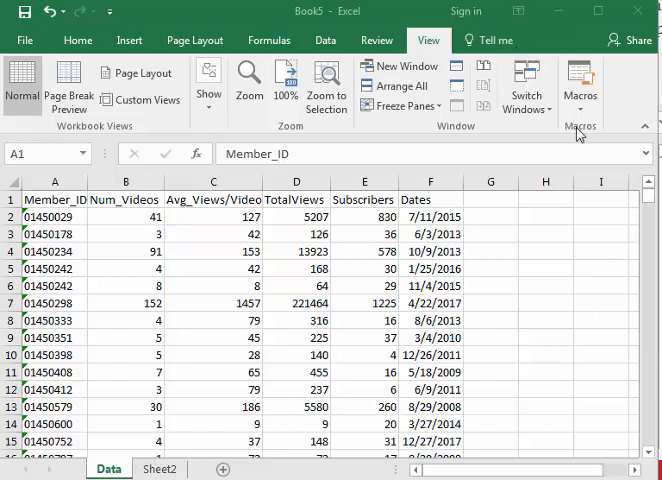
pyautogui.moveTo(230, 208)
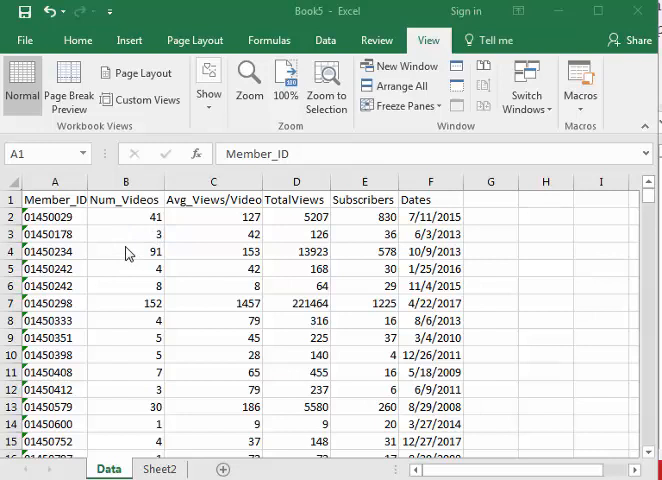
pyautogui.moveTo(260, 216)
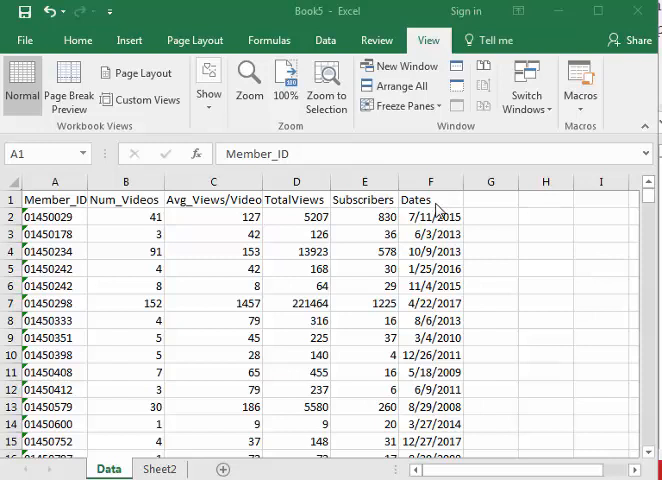
pyautogui.moveTo(648, 200)
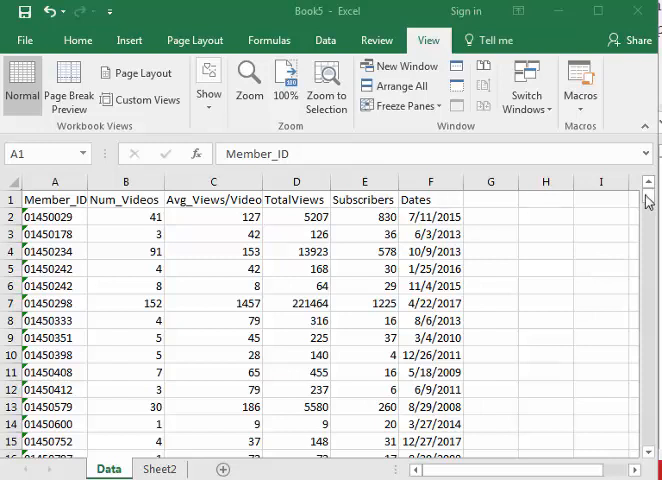
# - Fix the top row so rows 1-8 show above rows 1505-1511 and the Averages row
pyautogui.click(12, 200)
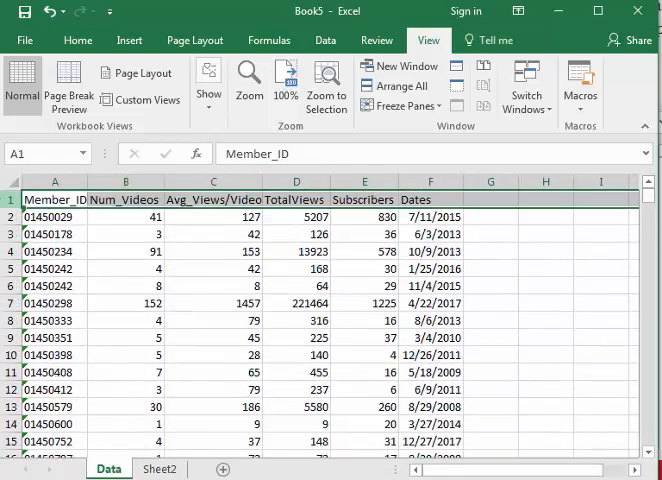
pyautogui.rightClick(36, 200)
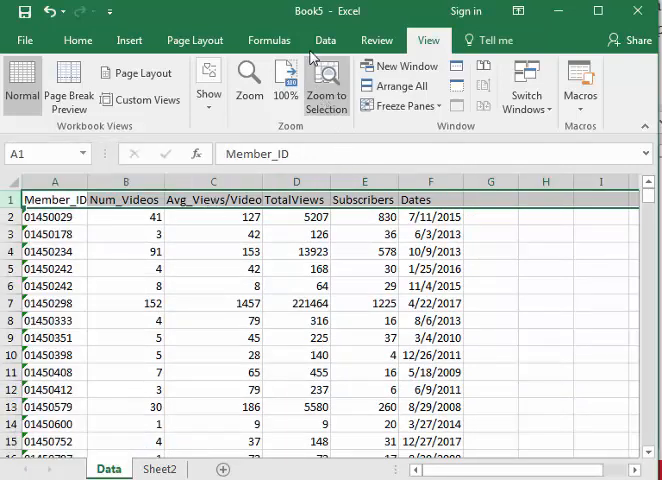
pyautogui.click(400, 104)
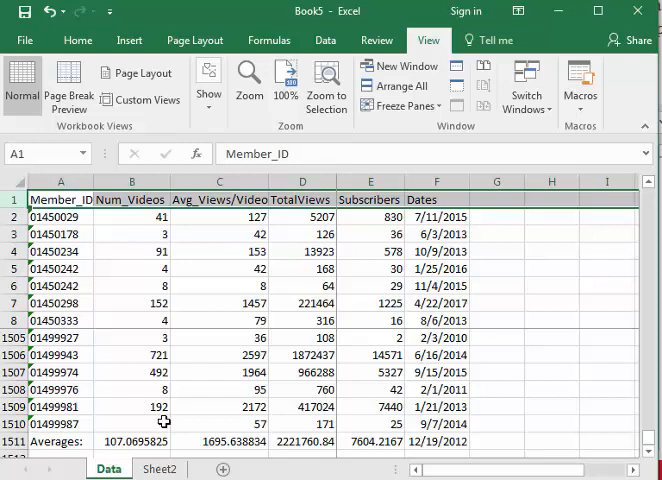
pyautogui.moveTo(210, 332)
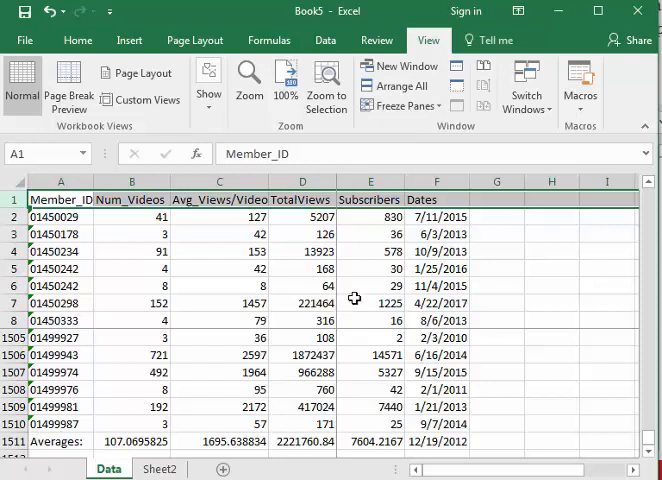
pyautogui.moveTo(374, 236)
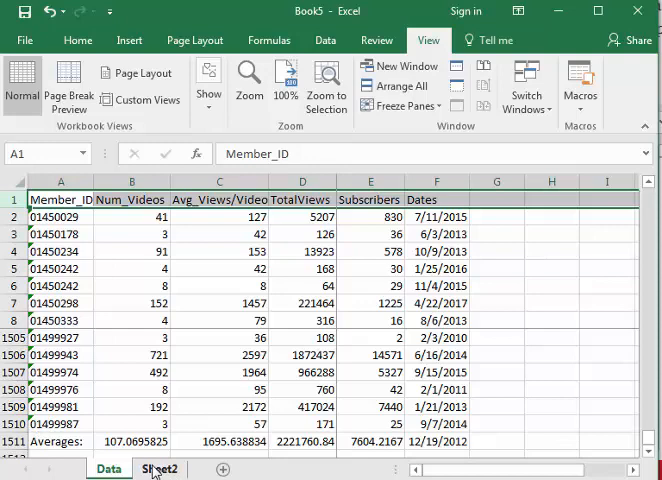
# - Rename the second sheet holding User_IDs, Cat_Num and CAT to 'List'
pyautogui.click(158, 468)
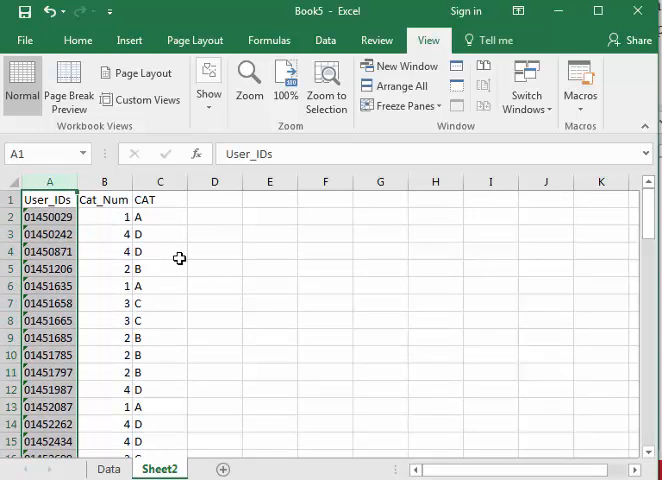
pyautogui.moveTo(180, 258)
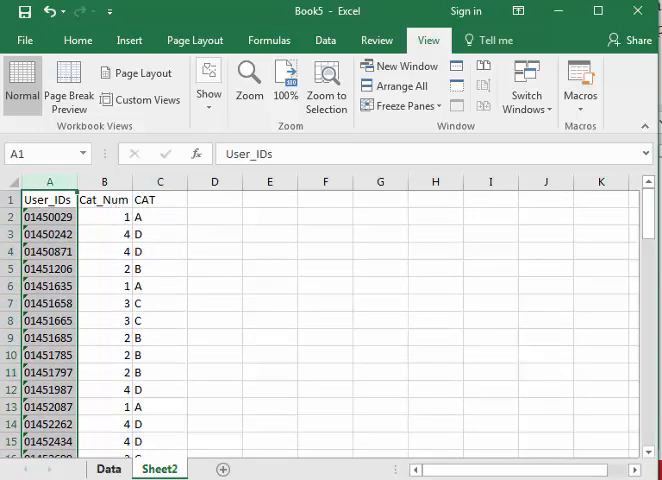
pyautogui.click(108, 468)
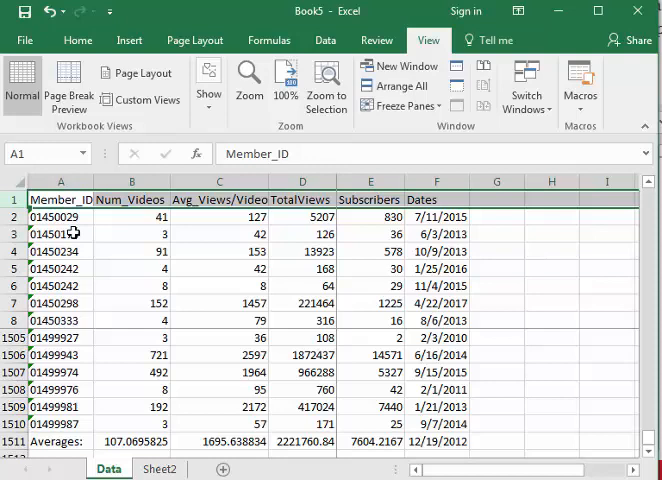
pyautogui.click(158, 468)
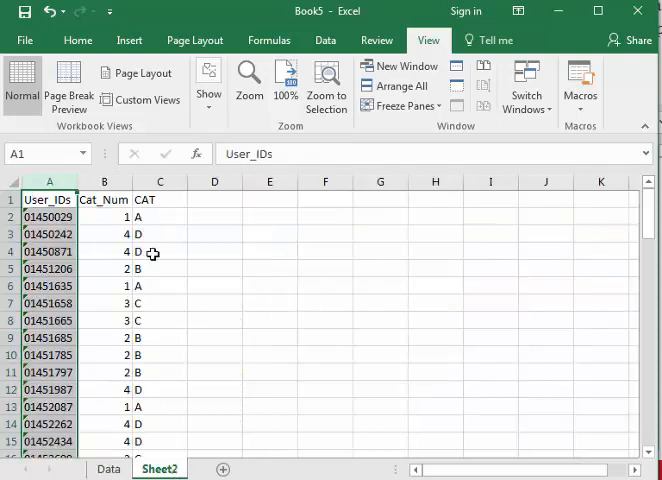
pyautogui.moveTo(176, 404)
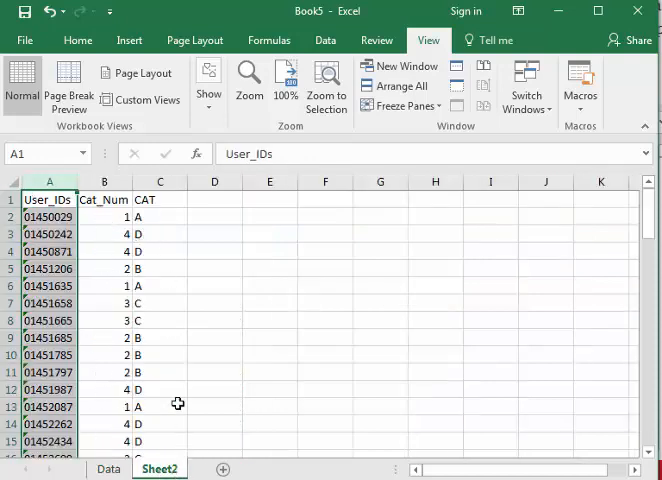
pyautogui.rightClick(158, 468)
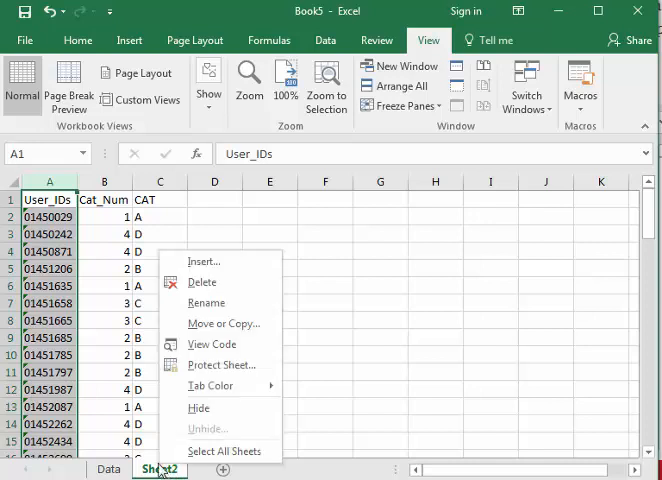
pyautogui.click(220, 318)
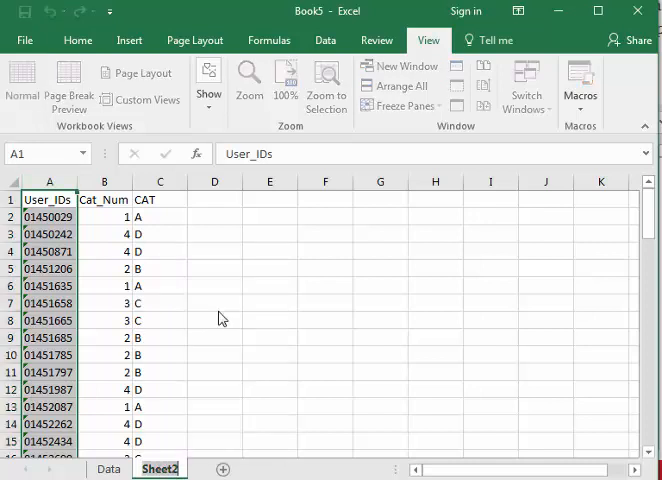
pyautogui.doubleClick(160, 468)
pyautogui.write('List')
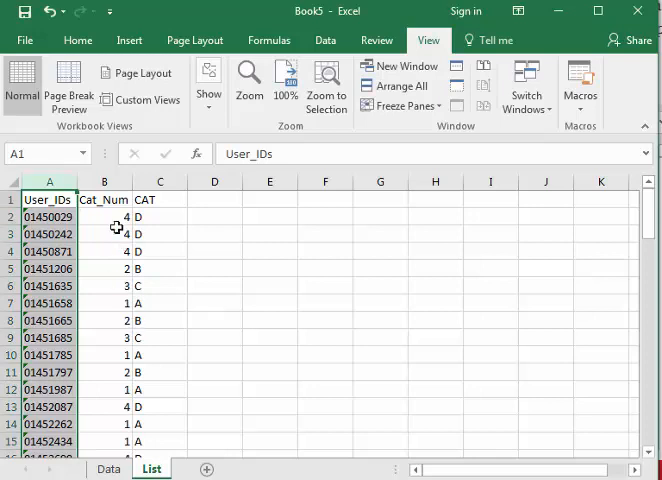
# - Review the Cat_Num formula in B2 and the nested-IF CAT letter formula in C2
pyautogui.click(104, 216)
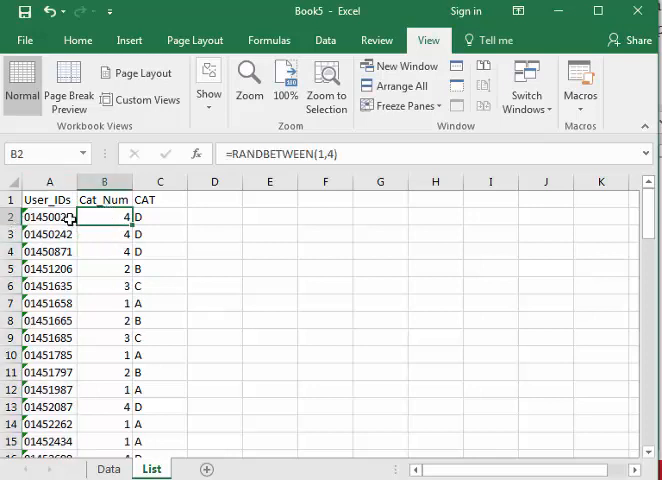
pyautogui.moveTo(42, 360)
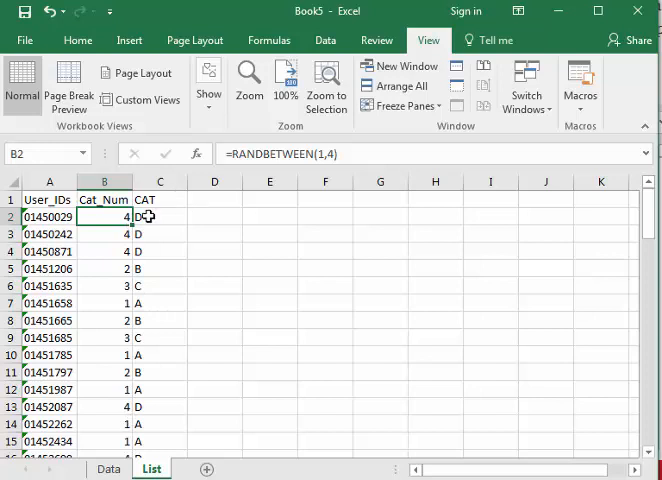
pyautogui.click(160, 216)
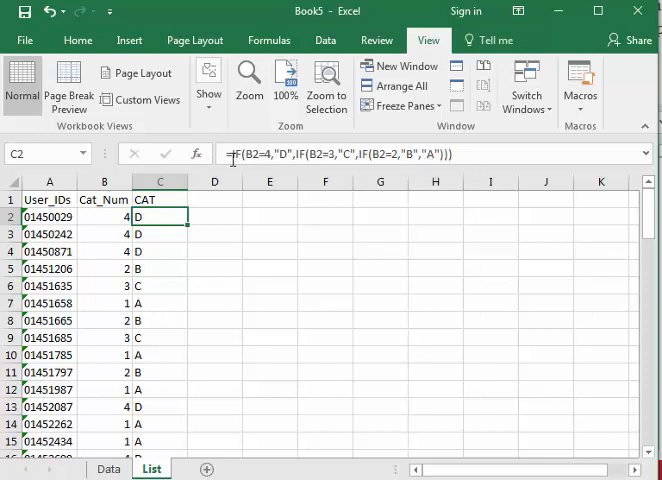
pyautogui.moveTo(608, 132)
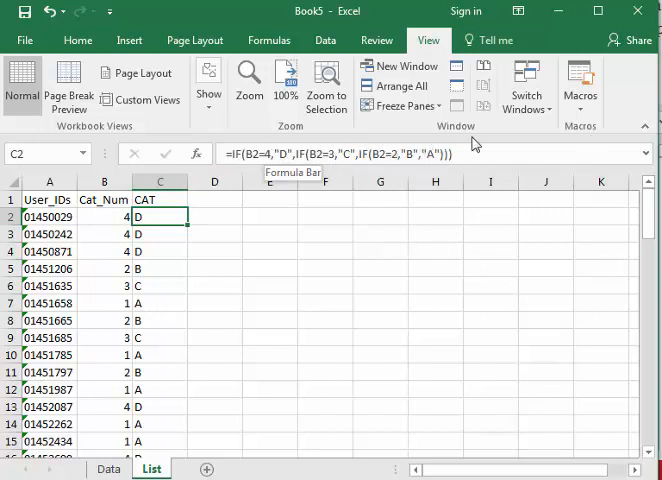
pyautogui.moveTo(182, 228)
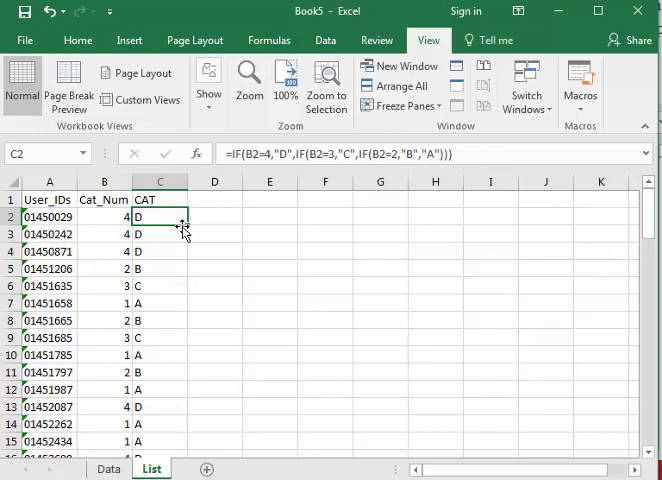
pyautogui.moveTo(184, 224)
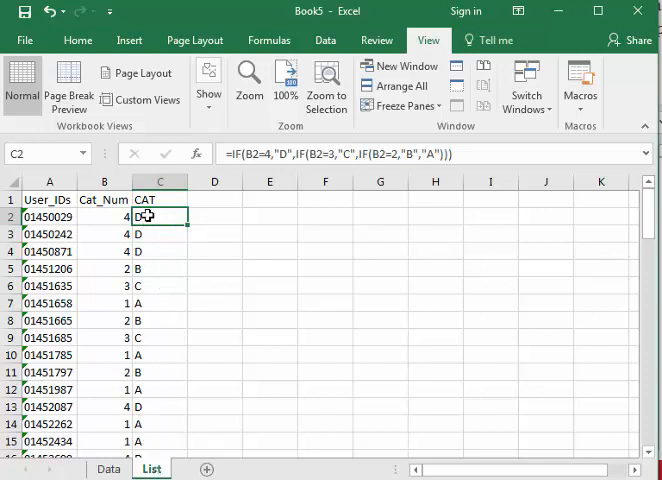
pyautogui.moveTo(166, 436)
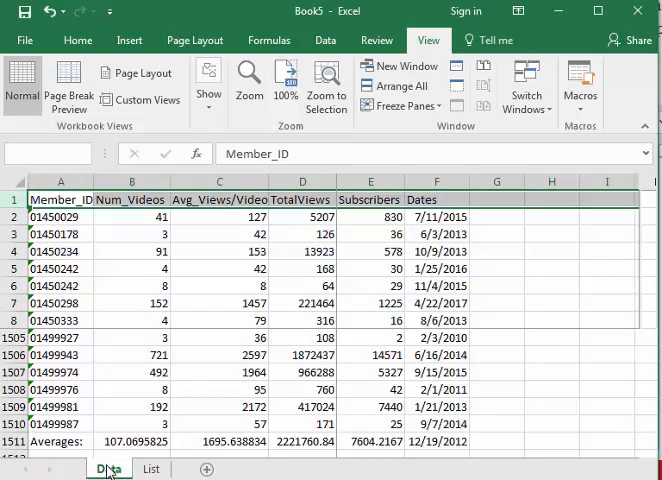
# - Add a 'Category' heading in G1 of the Data sheet
pyautogui.click(496, 198)
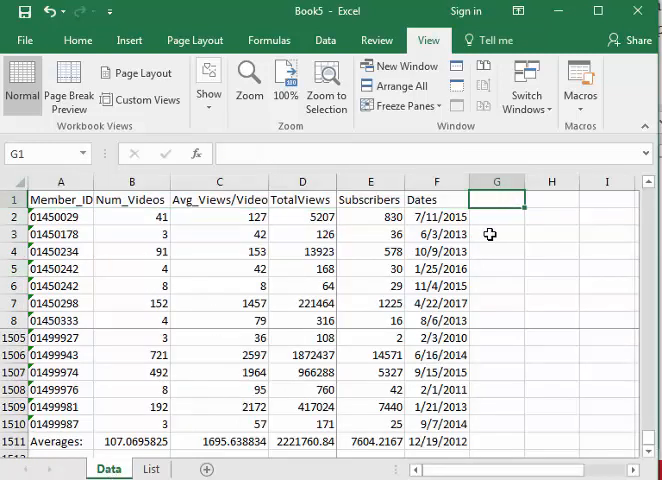
pyautogui.write('Category')
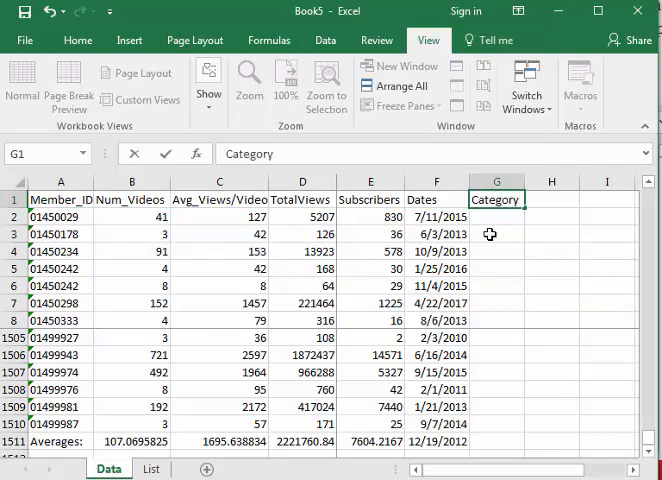
pyautogui.click(496, 216)
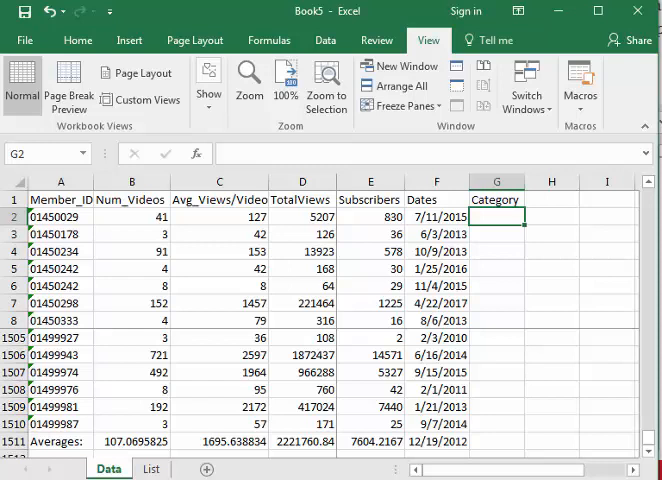
pyautogui.moveTo(208, 396)
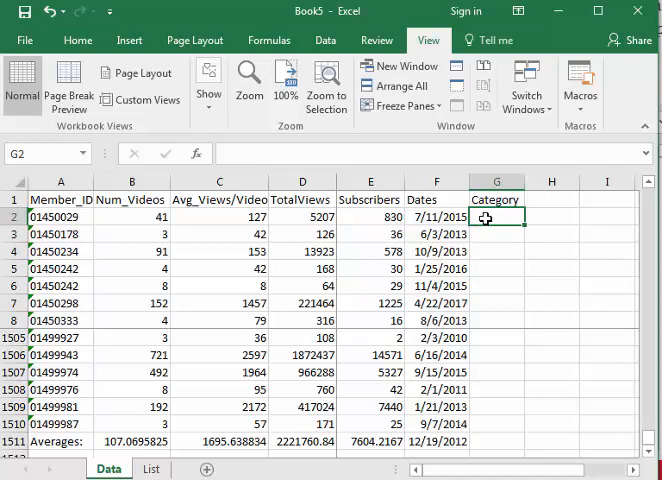
# - Begin =VLOOKUP(A2, in G2 using the first Member_ID as lookup value
pyautogui.write('=')
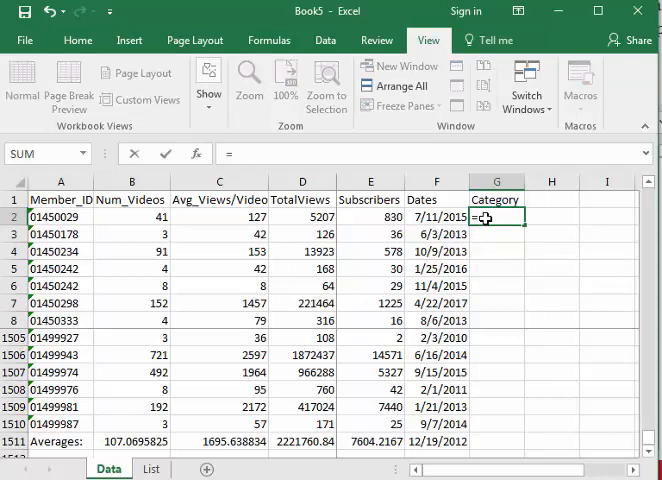
pyautogui.write('VLOOKUP')
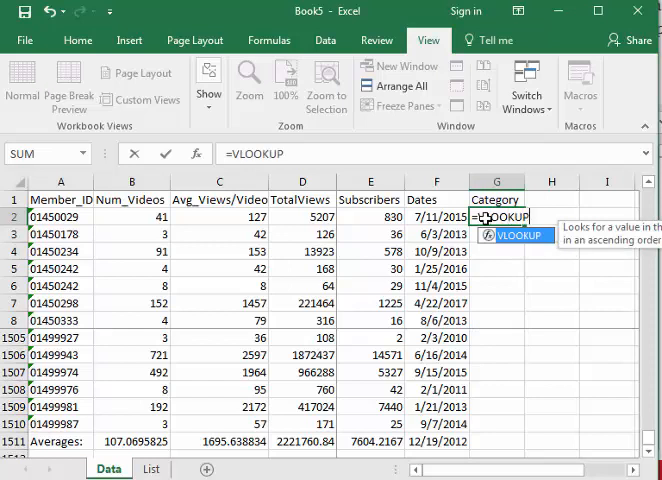
pyautogui.write('(')
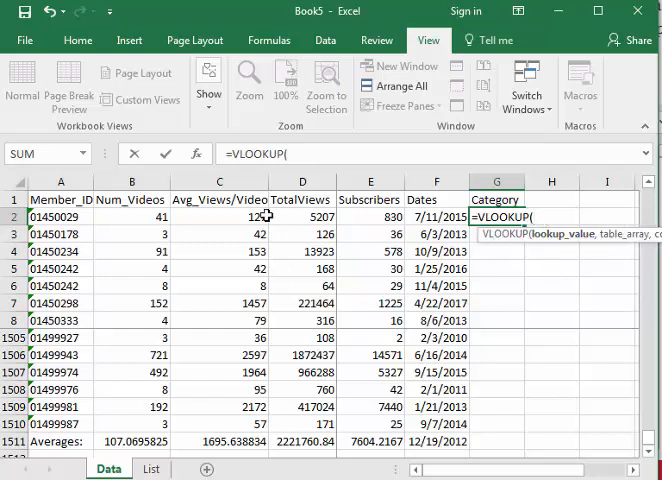
pyautogui.click(60, 216)
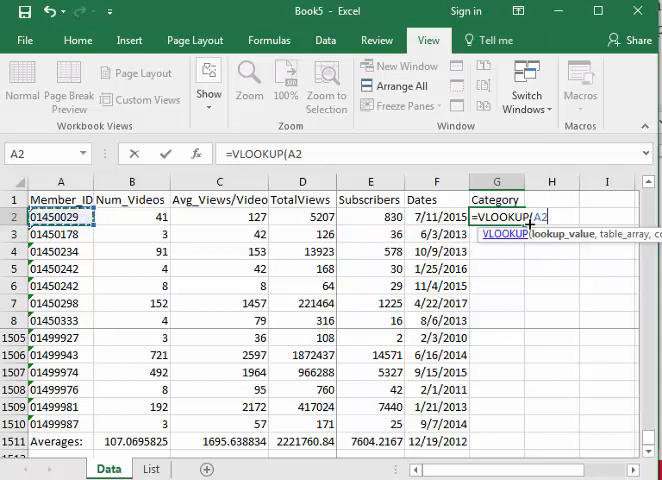
pyautogui.write(',')
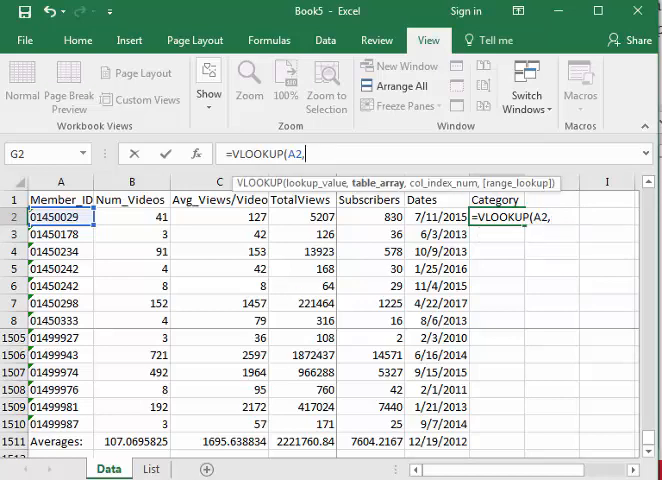
# - Complete the lookup as =VLOOKUP(A2,List!A:C,3,FALSE) for an exact match on column 3
pyautogui.click(150, 468)
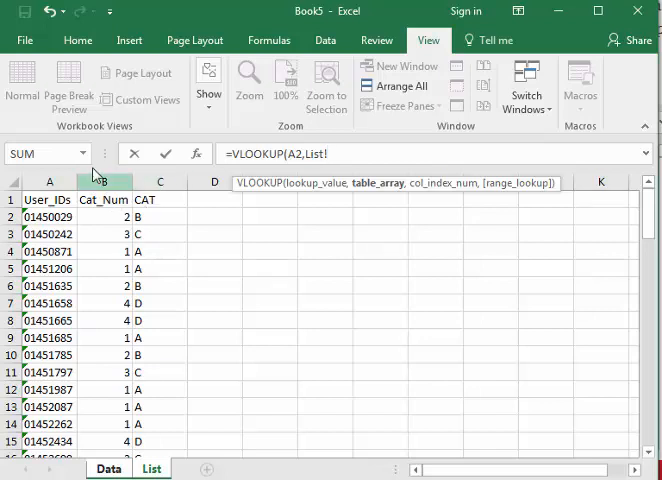
pyautogui.moveTo(48, 182); pyautogui.dragTo(116, 182)
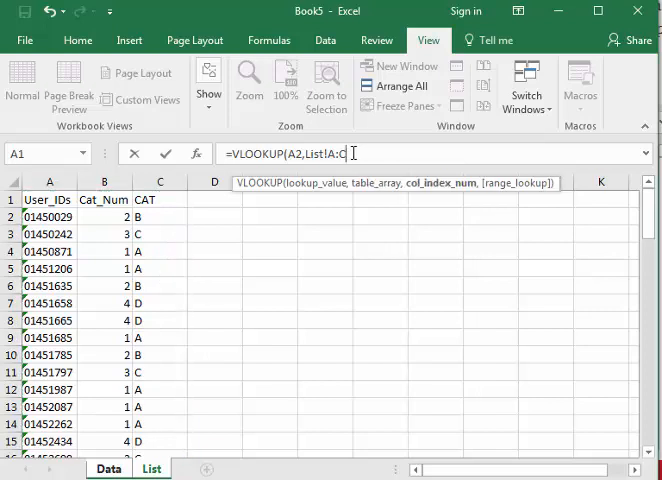
pyautogui.write(',')
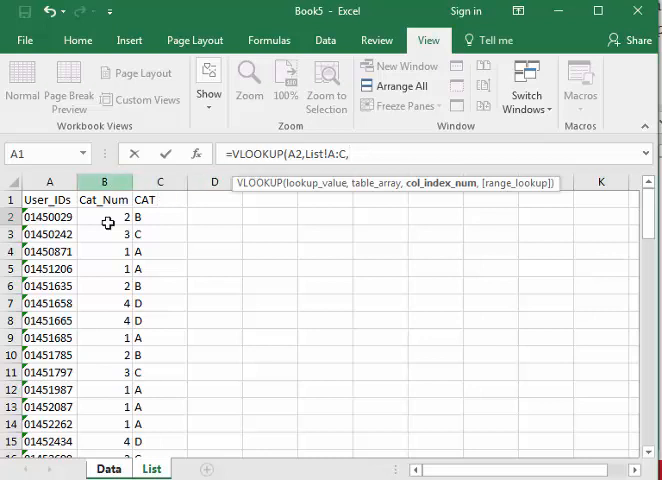
pyautogui.click(352, 160)
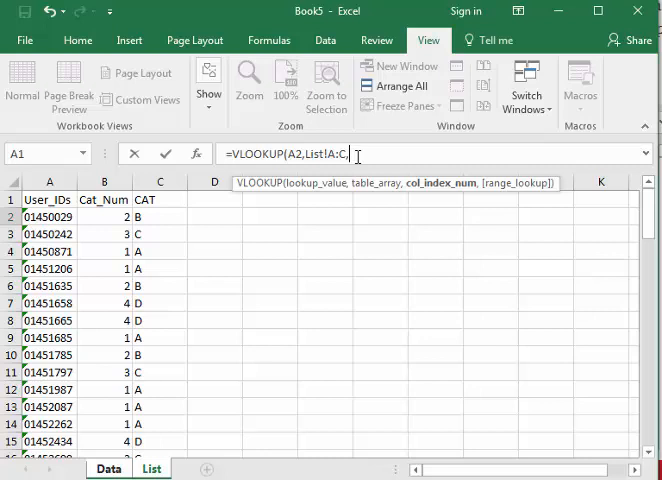
pyautogui.write('3,')
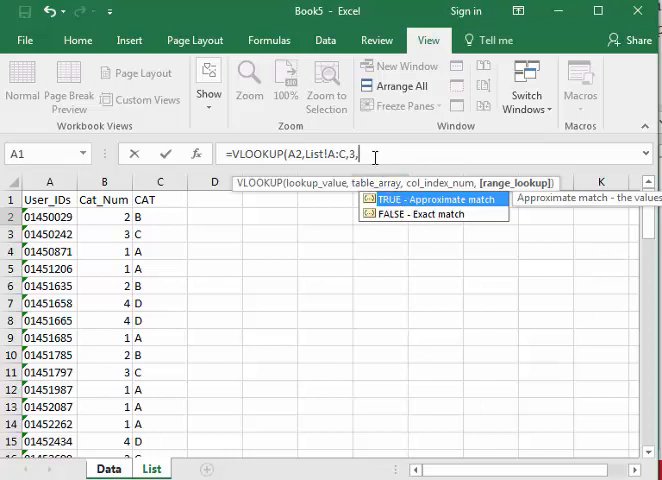
pyautogui.write('FALS')
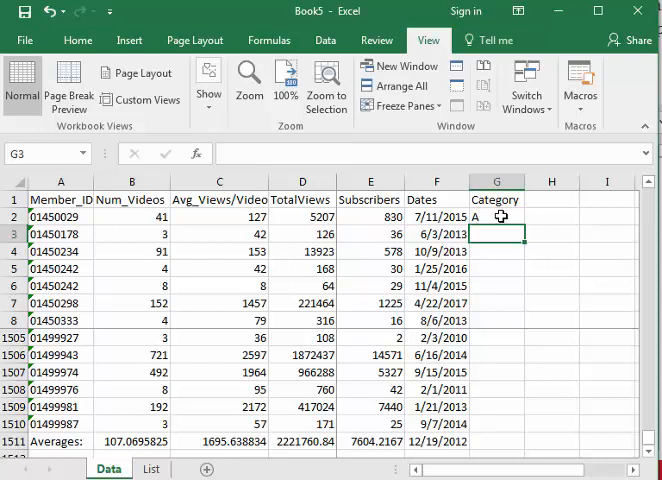
# - Fill the VLOOKUP down the Category column and inspect an #N/A result
pyautogui.click(496, 216)
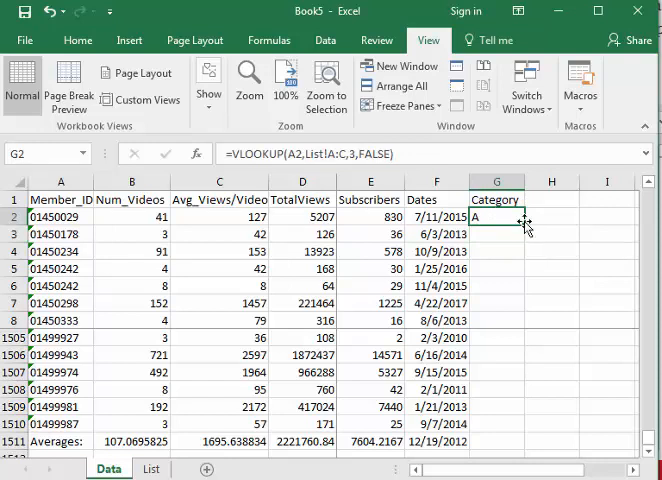
pyautogui.moveTo(524, 224)
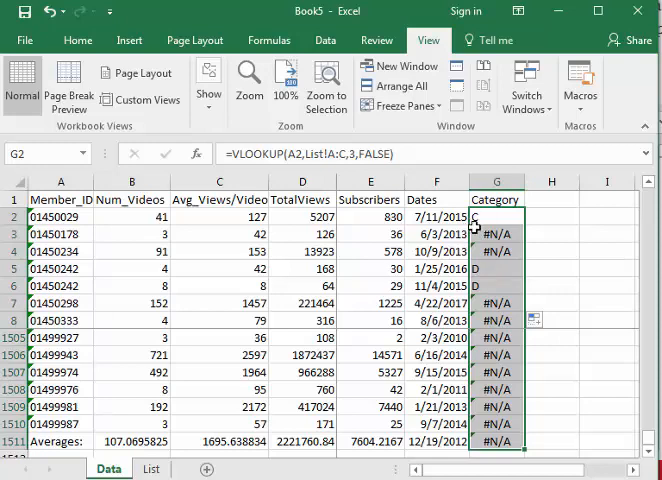
pyautogui.click(496, 234)
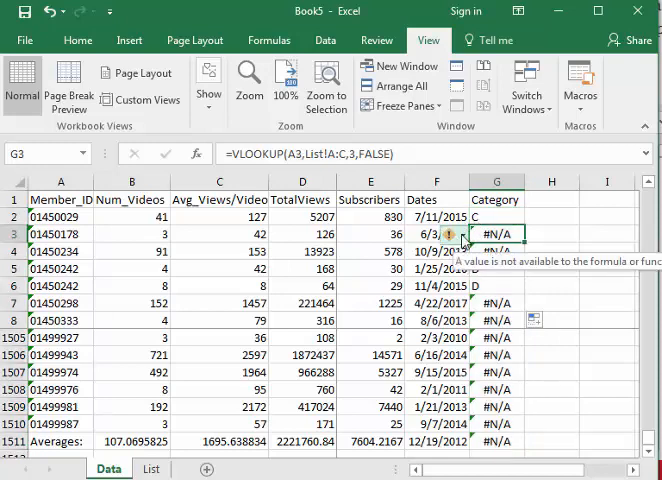
pyautogui.click(460, 234)
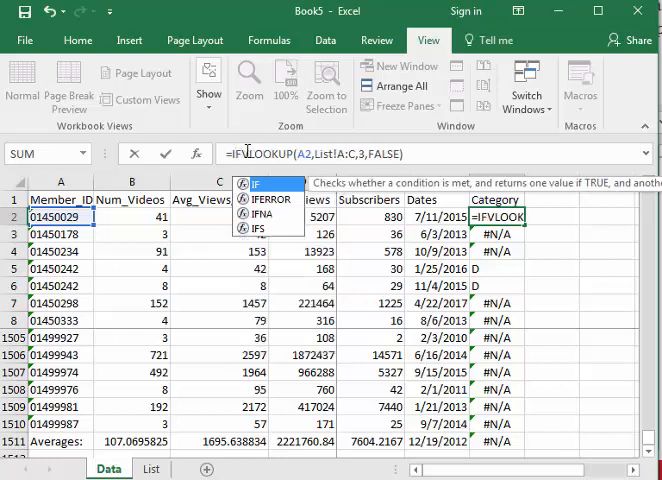
pyautogui.moveTo(268, 200)
pyautogui.write('ERROR(')
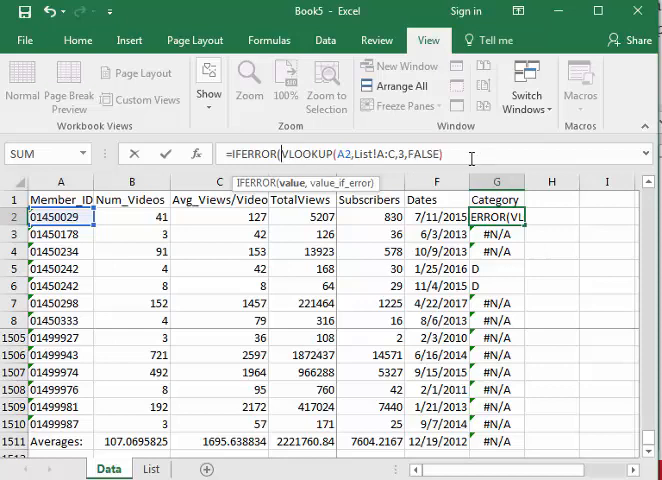
pyautogui.moveTo(352, 172)
pyautogui.write(',""')
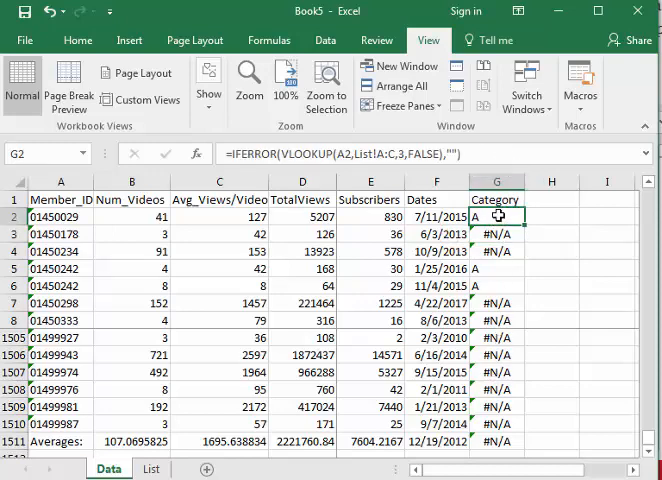
pyautogui.moveTo(524, 228)
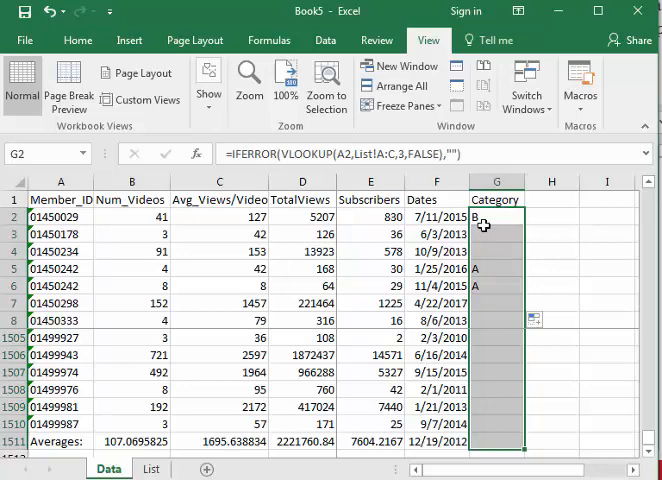
# - Freeze the heading row and check the filled column shows letters and blanks
pyautogui.scroll(3)
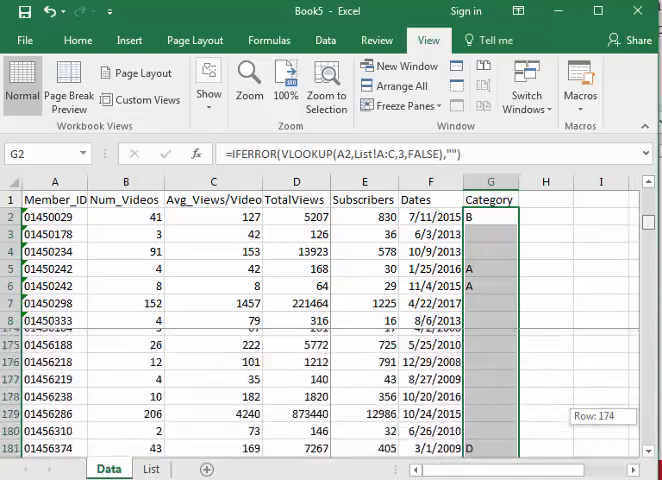
pyautogui.scroll(3)
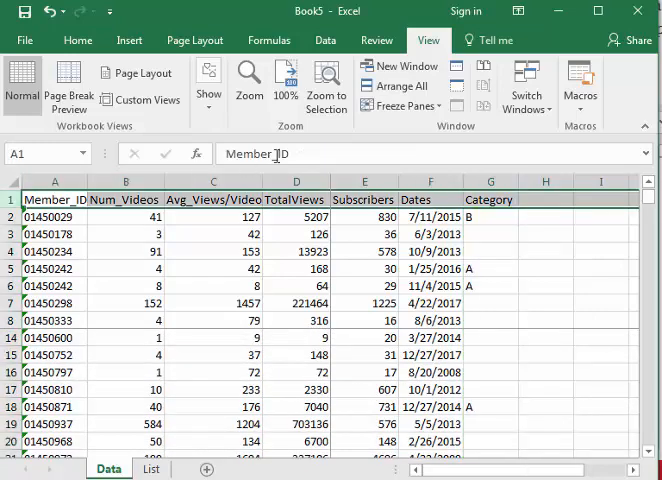
pyautogui.click(400, 104)
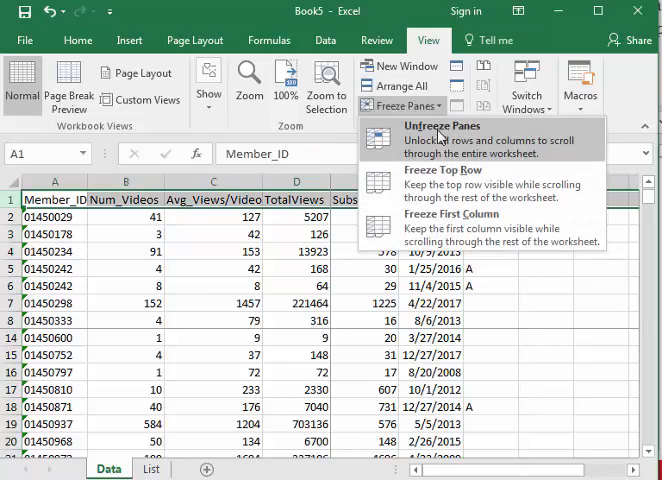
pyautogui.click(436, 130)
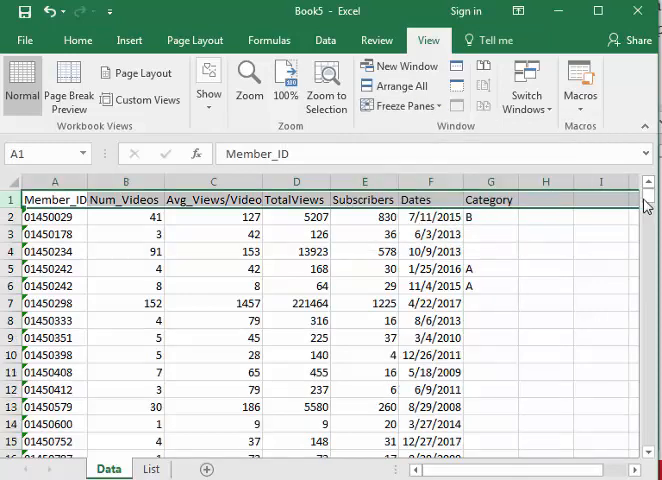
pyautogui.moveTo(648, 204); pyautogui.dragTo(648, 204)
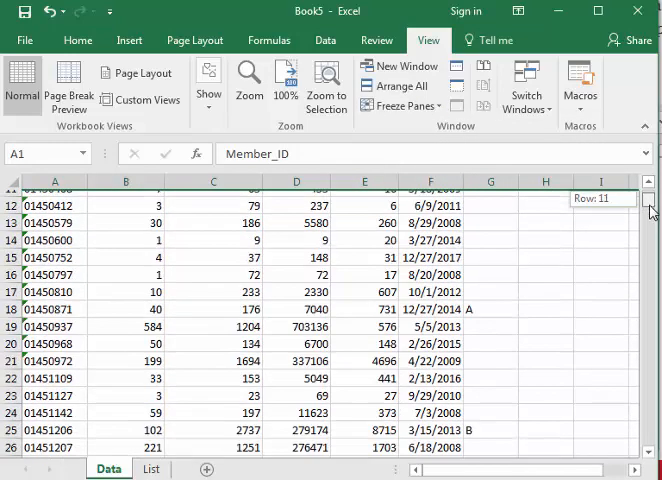
pyautogui.moveTo(648, 204); pyautogui.dragTo(640, 328)
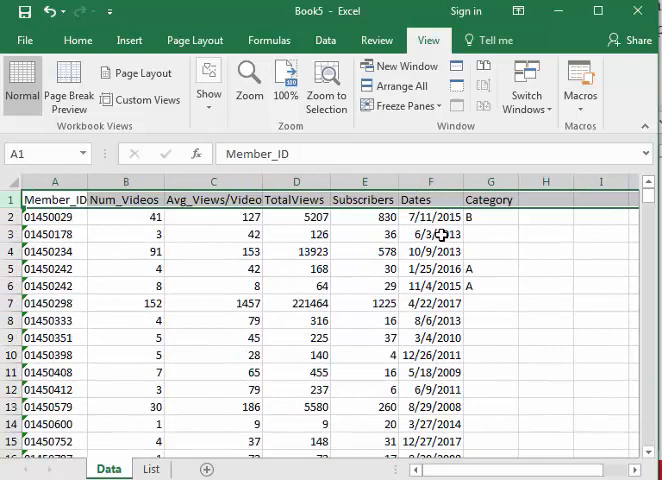
pyautogui.moveTo(412, 276)
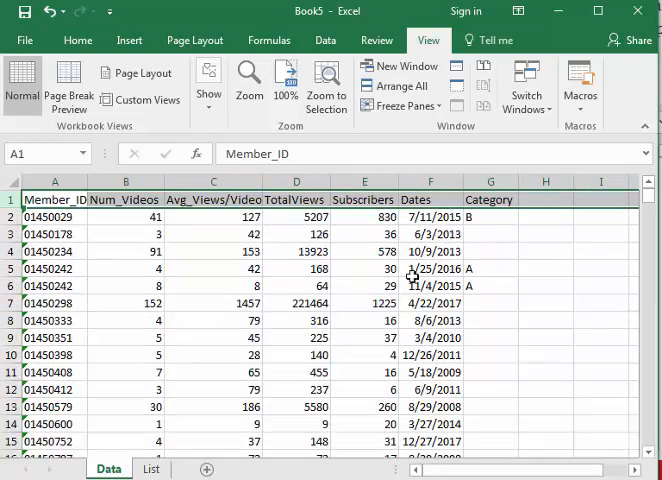
pyautogui.moveTo(424, 344)
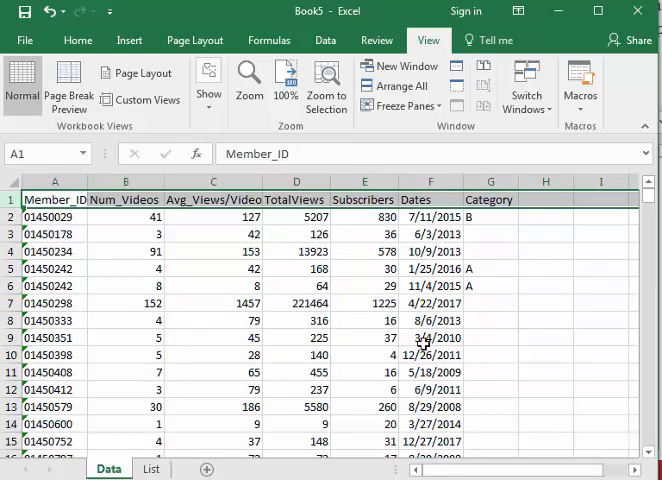
# - Go to the List sheet and select cell A1 of the id list
pyautogui.click(152, 468)
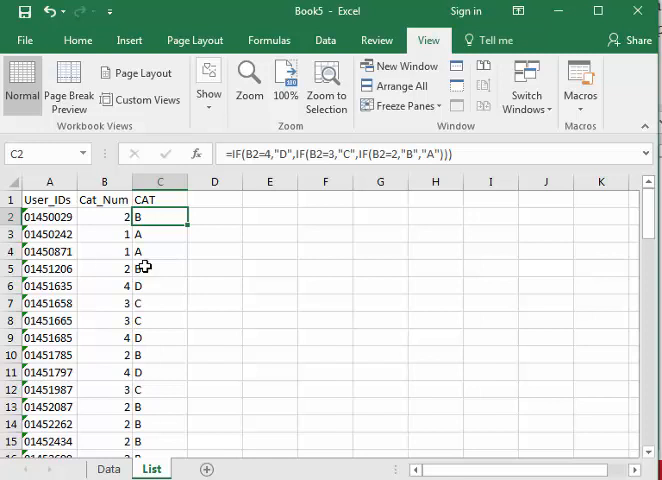
pyautogui.click(106, 468)
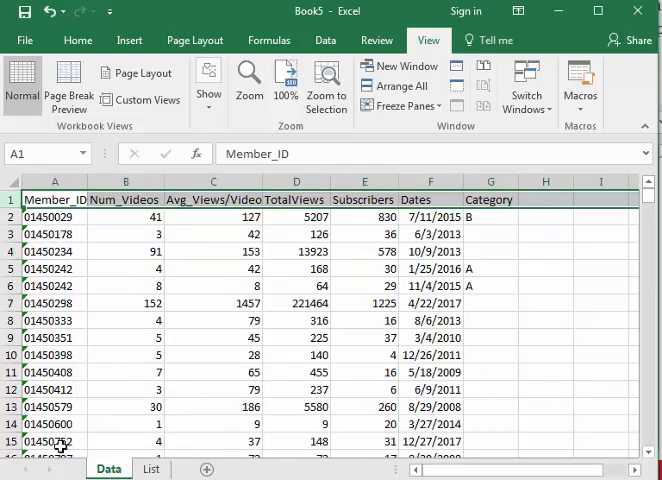
pyautogui.click(152, 468)
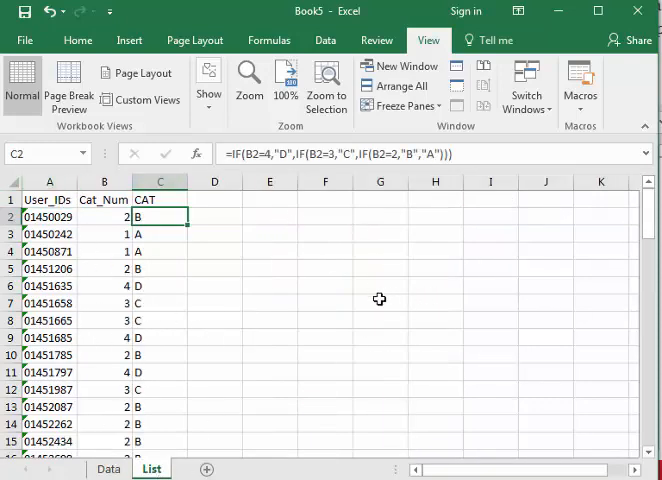
pyautogui.moveTo(514, 296)
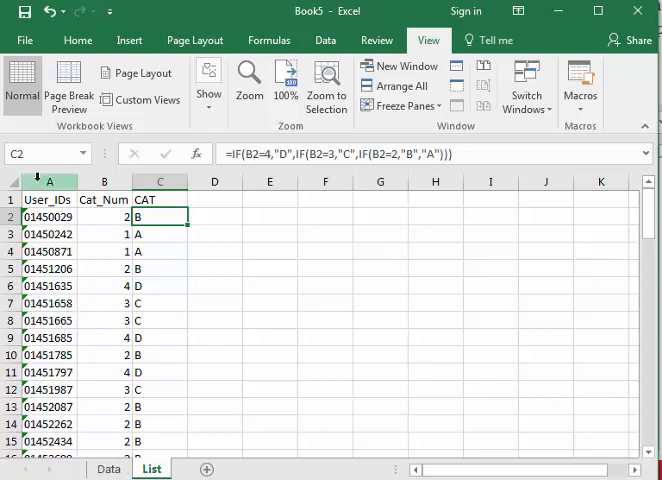
pyautogui.click(48, 200)
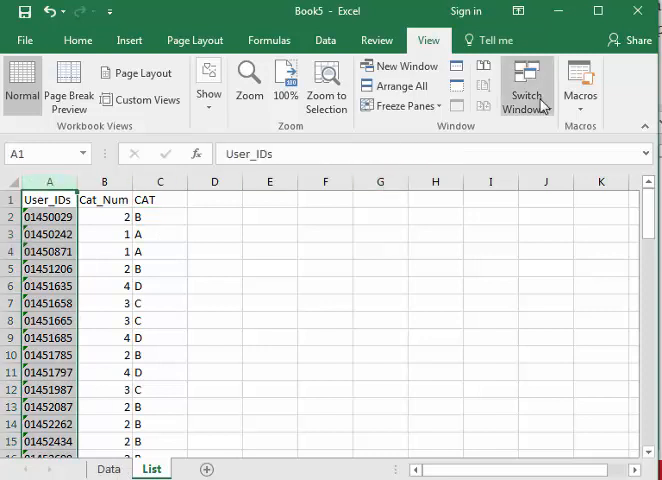
pyautogui.click(324, 40)
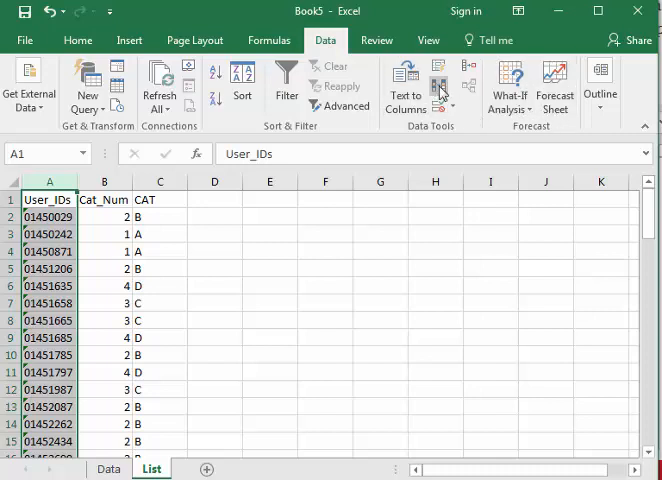
# - Remove Duplicates on the List sheet, dropping 5 rows to leave 69 unique ids ending at row 70
pyautogui.click(438, 84)
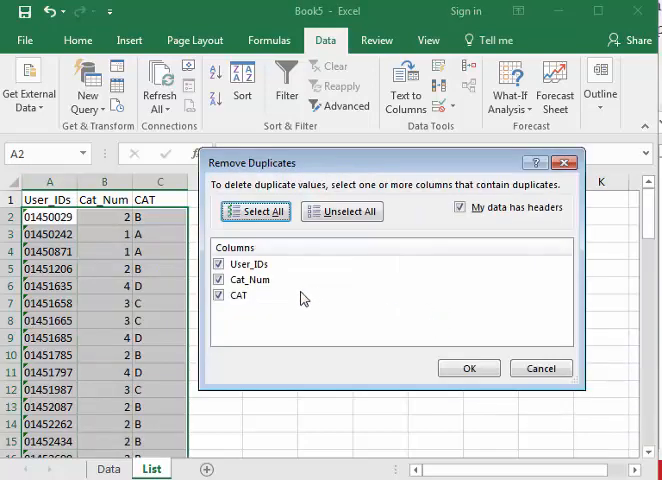
pyautogui.click(220, 296)
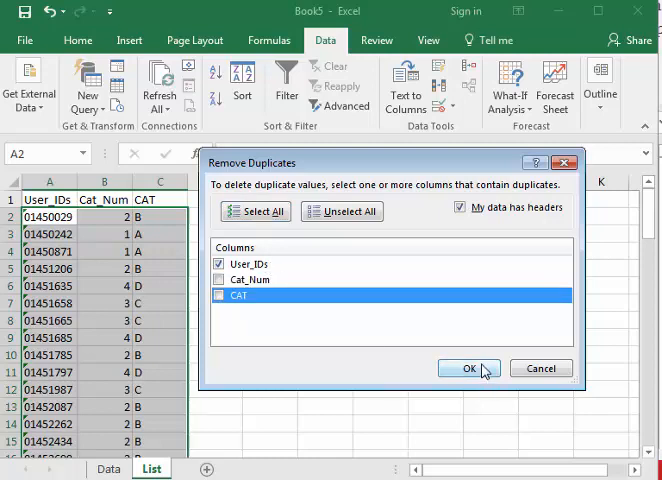
pyautogui.click(464, 368)
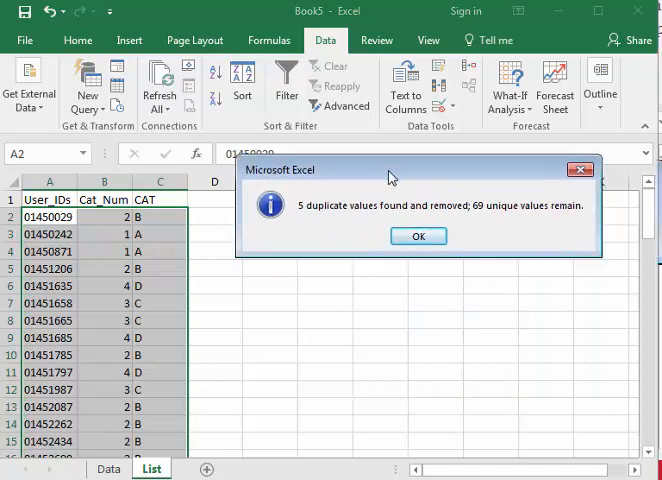
pyautogui.moveTo(420, 236)
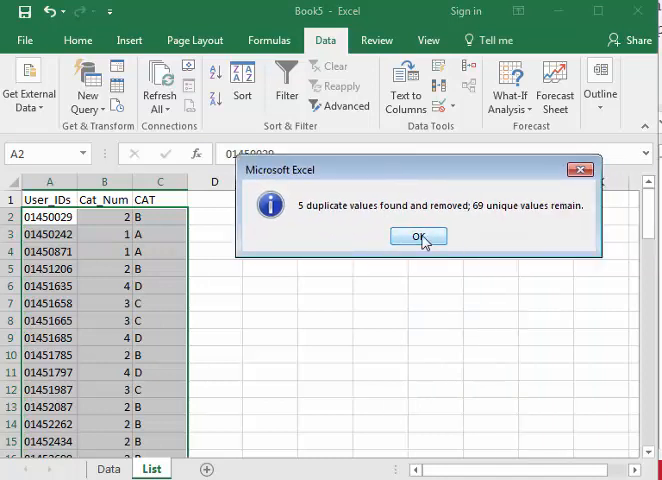
pyautogui.click(418, 236)
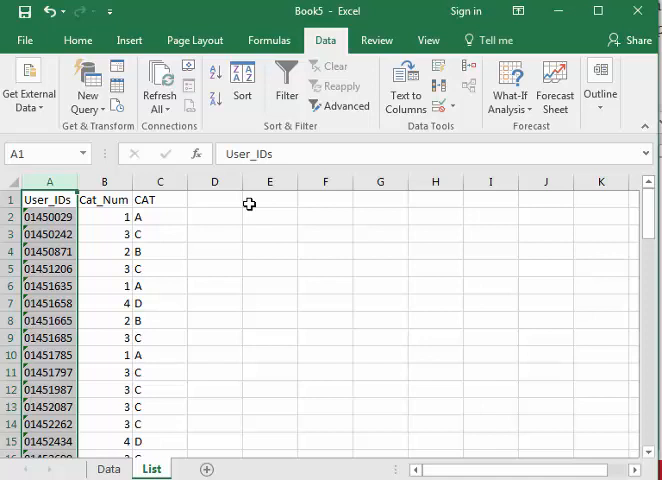
pyautogui.scroll(-3)
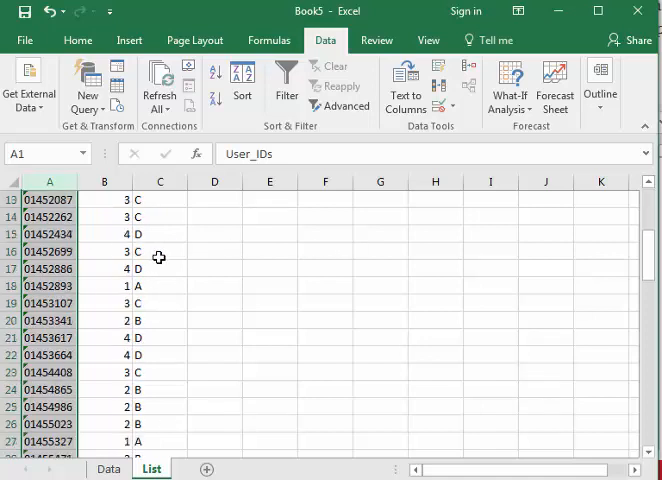
pyautogui.scroll(-3)
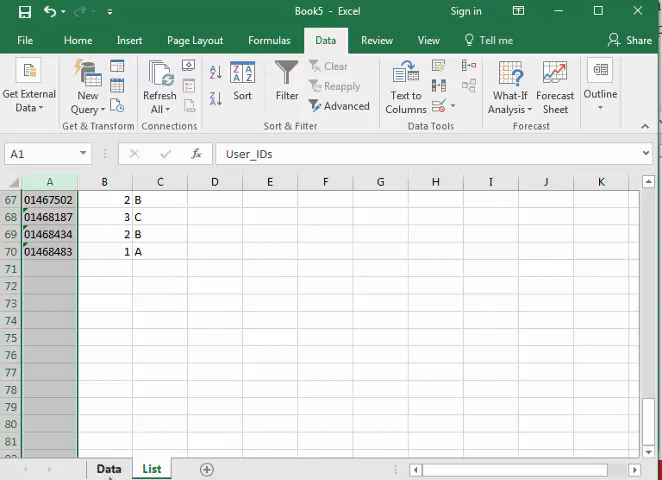
# - Wrap G2 as =IFERROR(VLOOKUP(A2,List!A:C,3,FALSE),"") so failed lookups give blanks
pyautogui.click(108, 468)
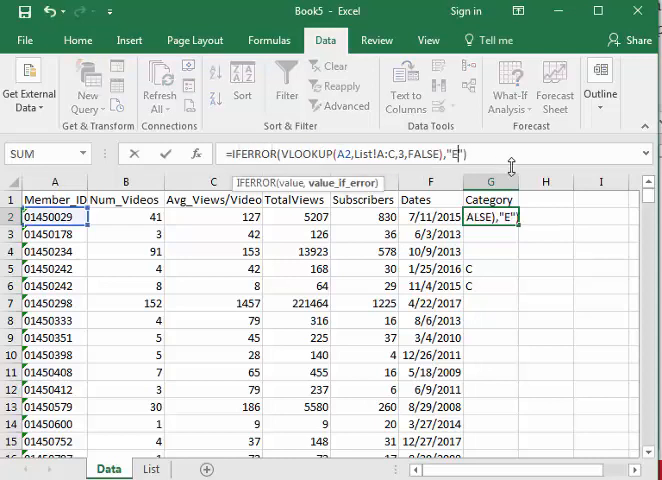
pyautogui.write('RROR')
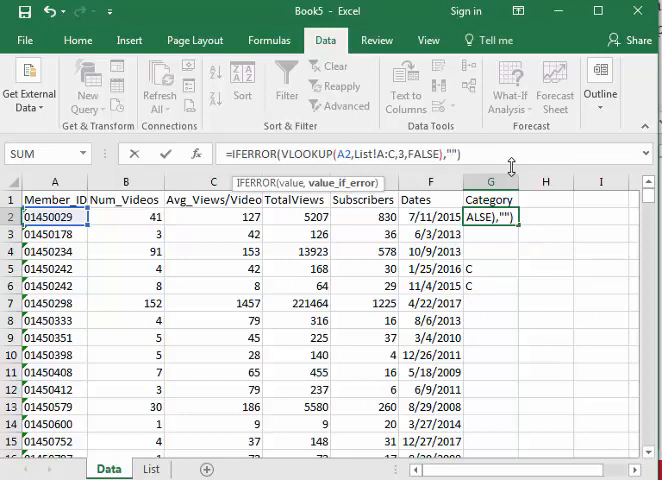
pyautogui.moveTo(500, 244)
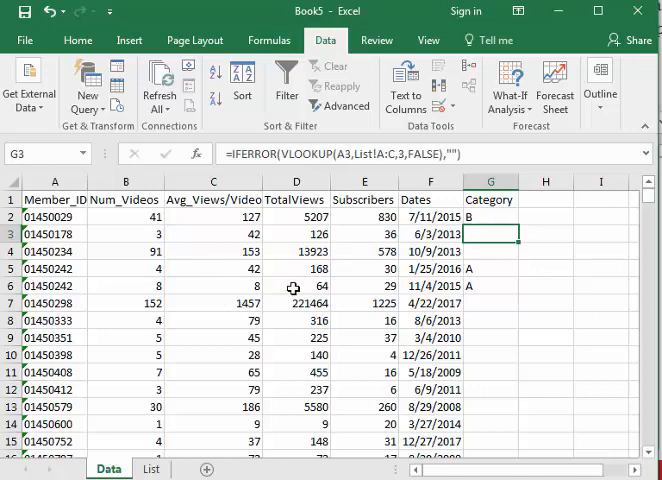
pyautogui.rightClick(292, 288)
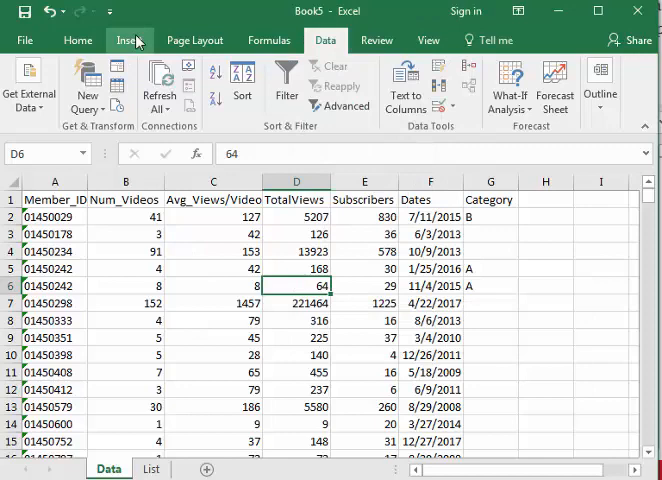
pyautogui.click(128, 40)
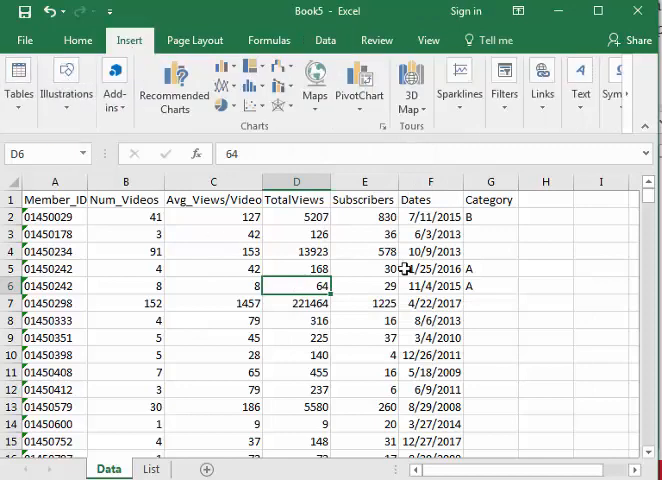
pyautogui.moveTo(304, 128)
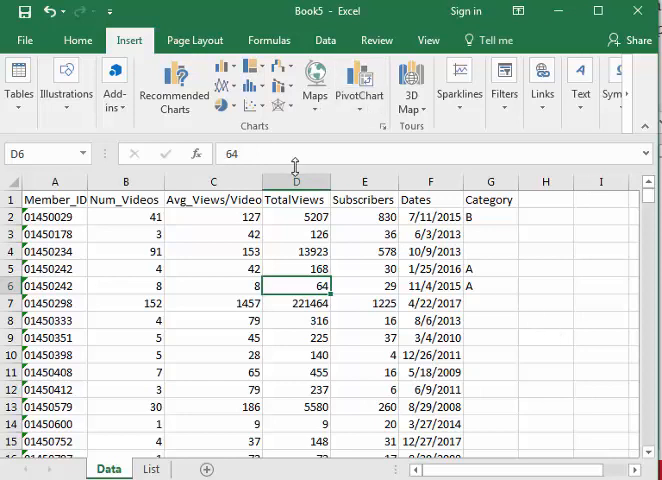
# - Review the IFERROR formula in G2 and check the List sheet's 69 unique ids
pyautogui.click(490, 216)
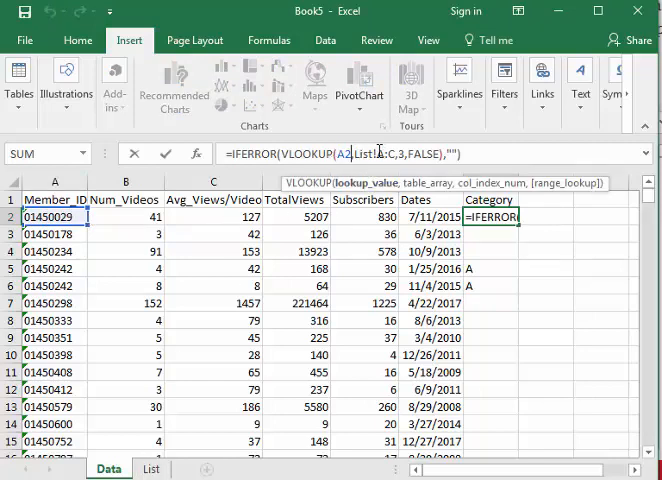
pyautogui.moveTo(218, 198)
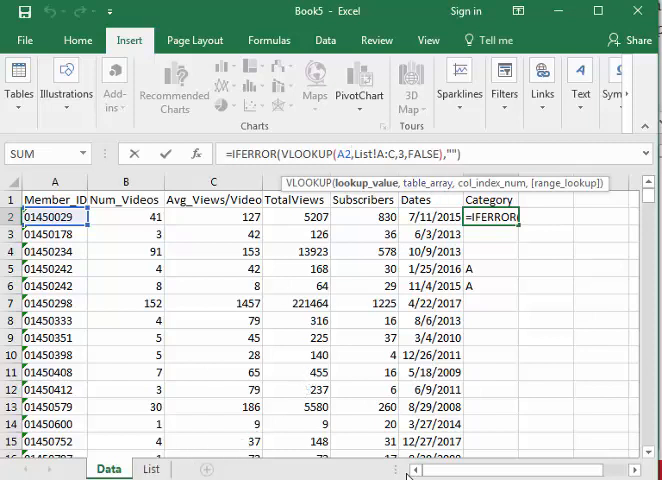
pyautogui.click(152, 468)
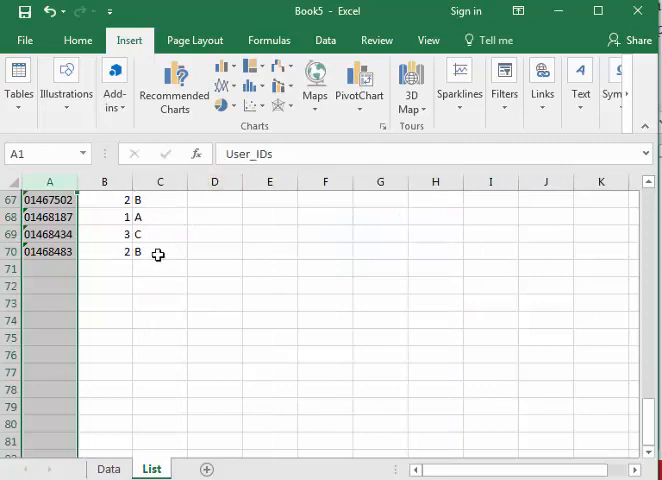
pyautogui.moveTo(644, 404)
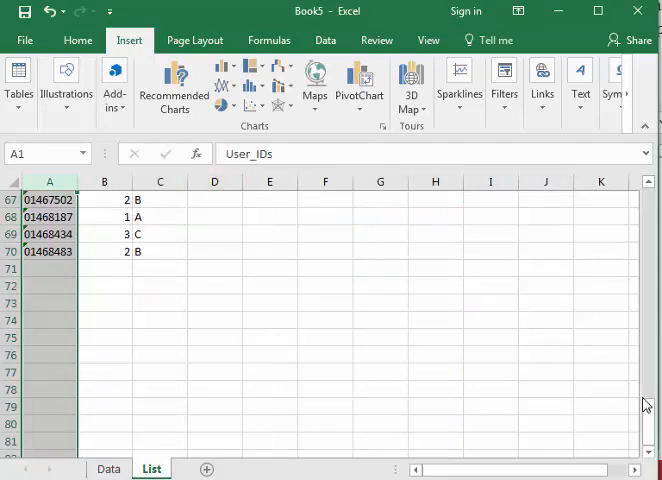
pyautogui.scroll(3)
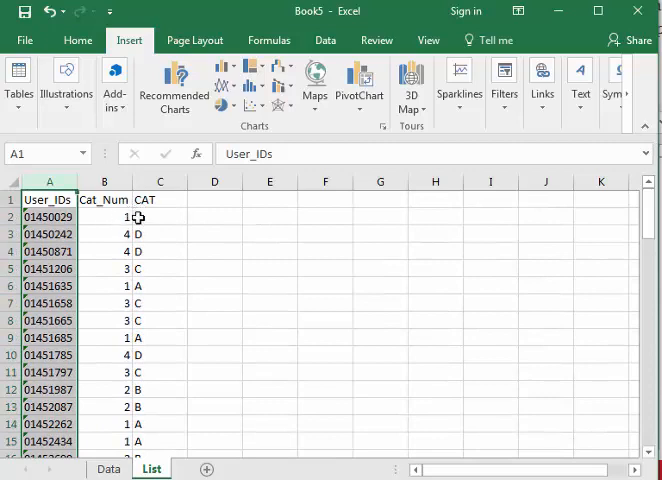
pyautogui.click(108, 468)
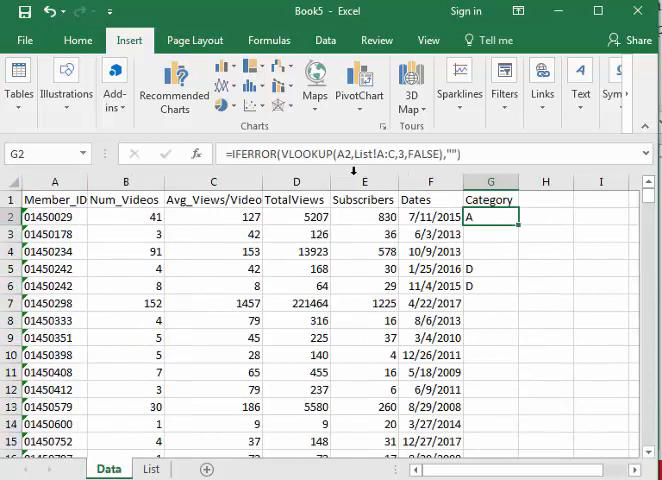
pyautogui.moveTo(368, 178)
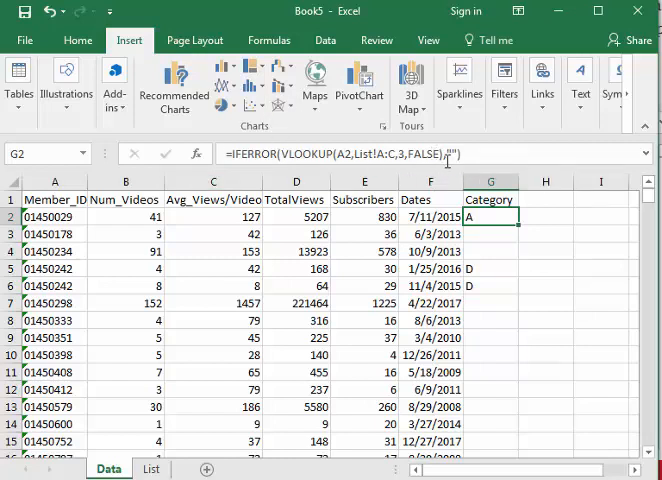
pyautogui.moveTo(446, 152)
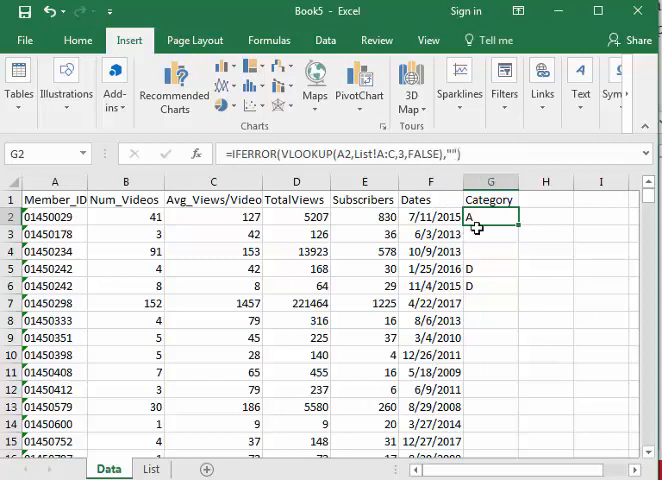
pyautogui.moveTo(542, 288)
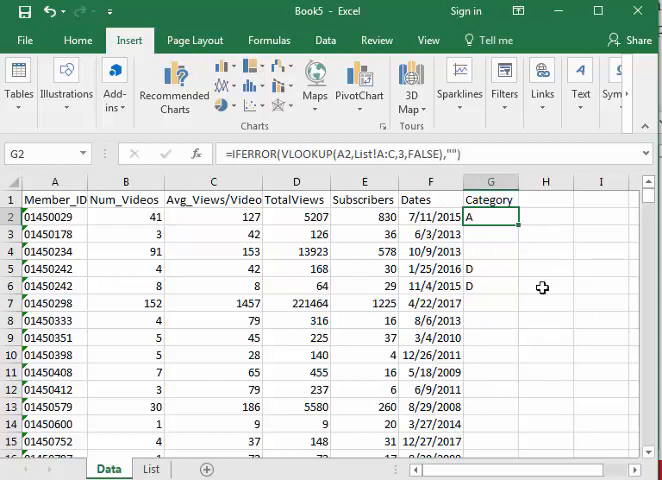